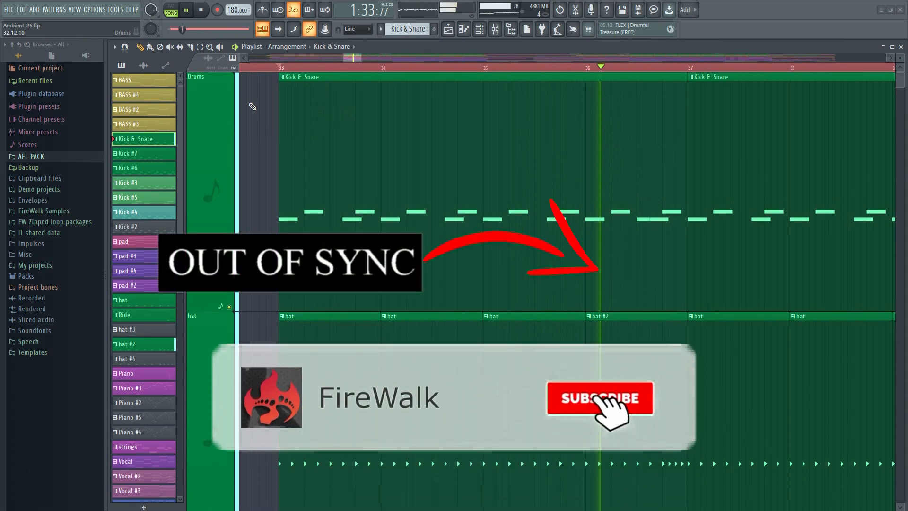
Stop the out-of-sync playback of the Kick & Snare arrangement at bar 33.
left_click(600, 399)
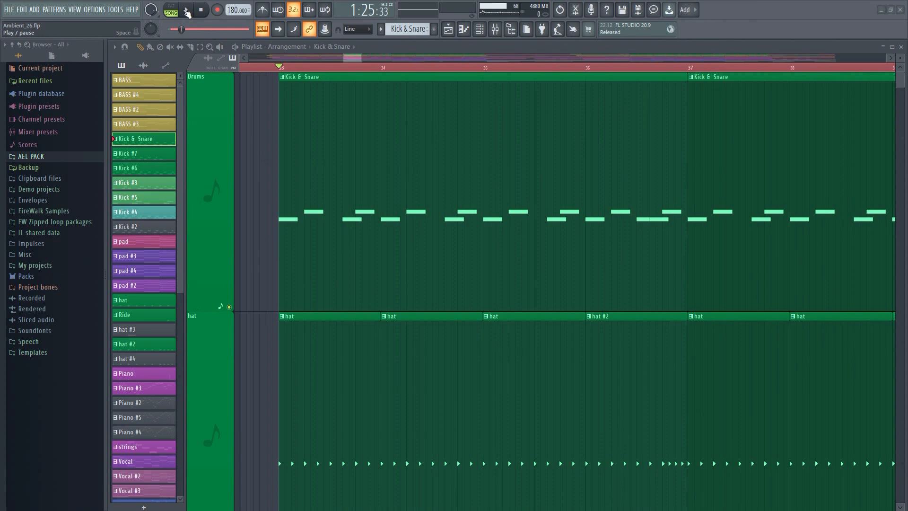
Bring up the Audio settings showing FL Studio ASIO, 2048-sample buffer and Mixer tracking.
left_click(182, 10)
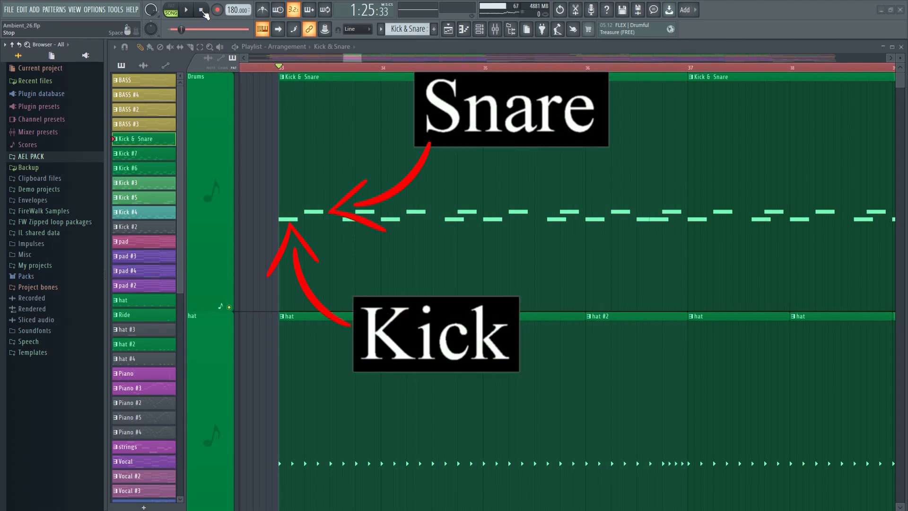
right_click(236, 9)
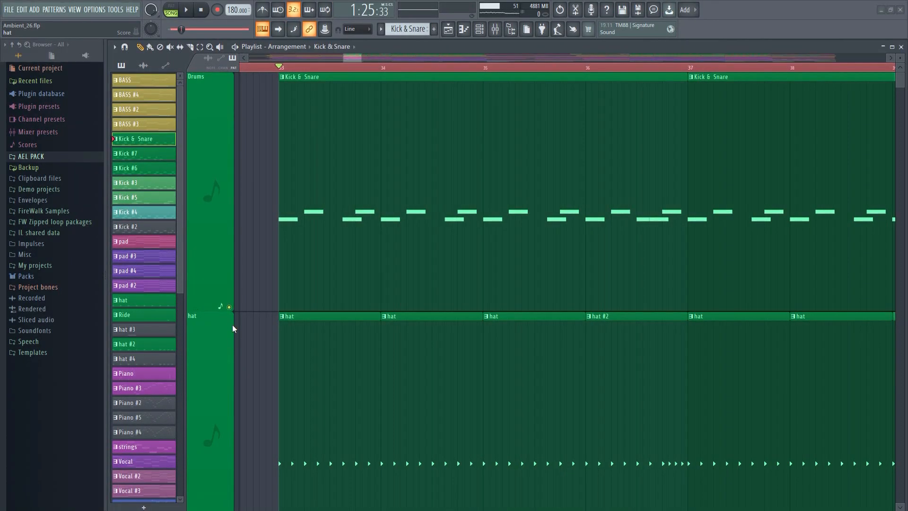
mouse_move(87, 18)
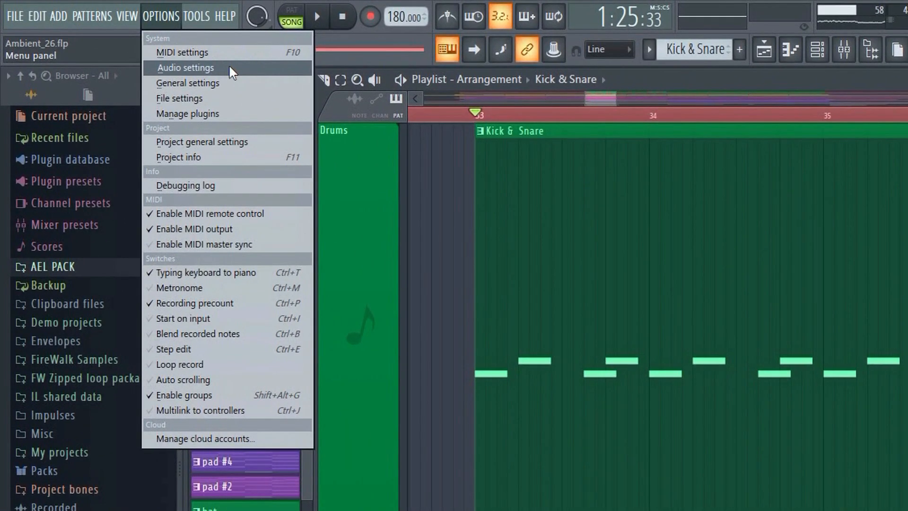
left_click(185, 68)
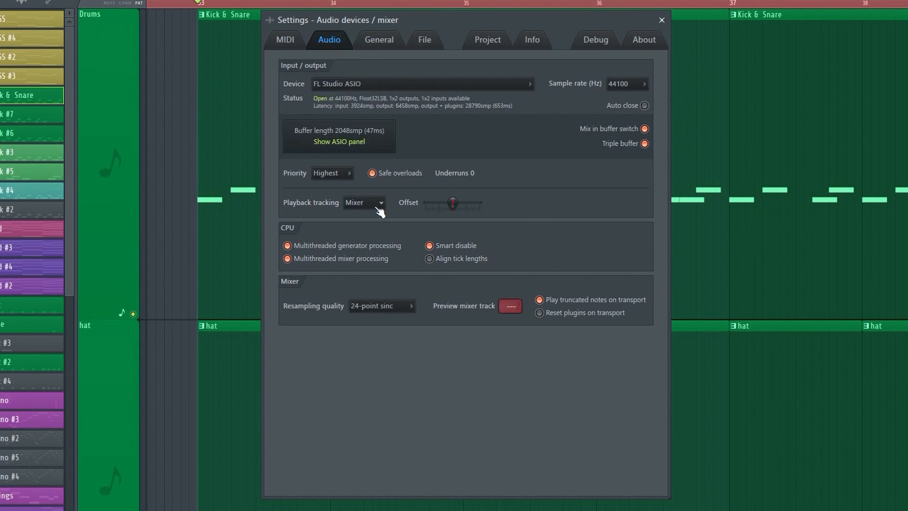
Try Driver playback tracking, then settle on Hybrid instead of Mixer.
left_click(382, 203)
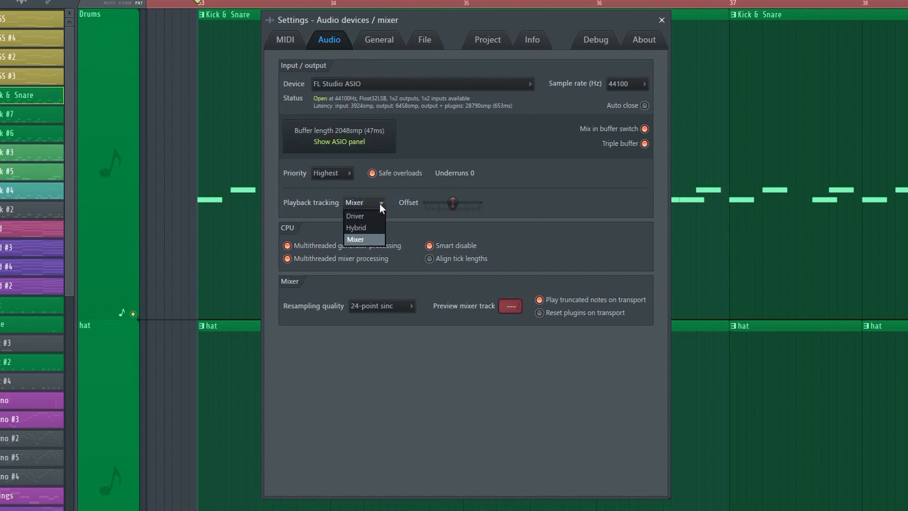
mouse_move(373, 220)
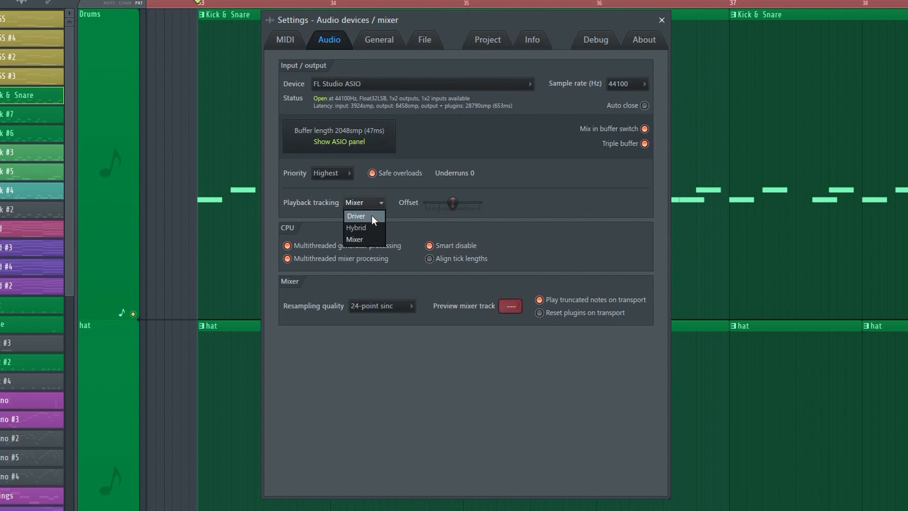
mouse_move(373, 230)
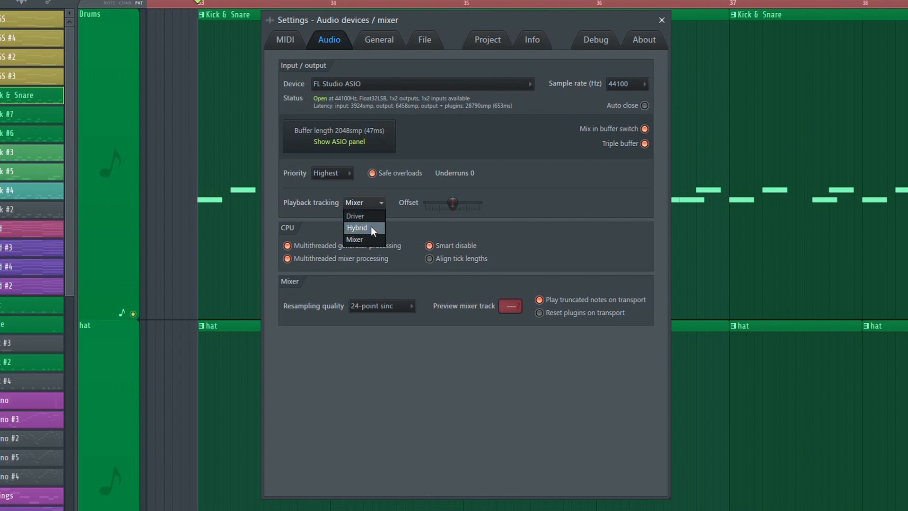
left_click(357, 227)
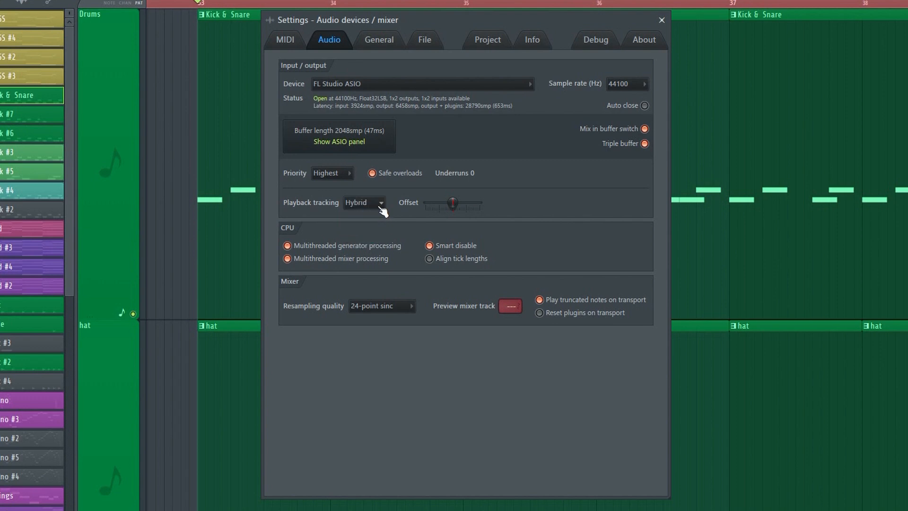
left_click(381, 203)
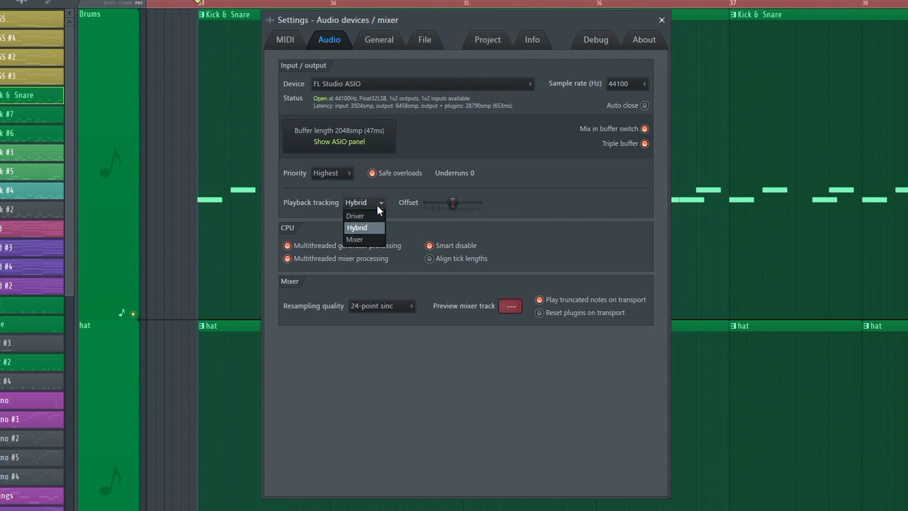
mouse_move(371, 218)
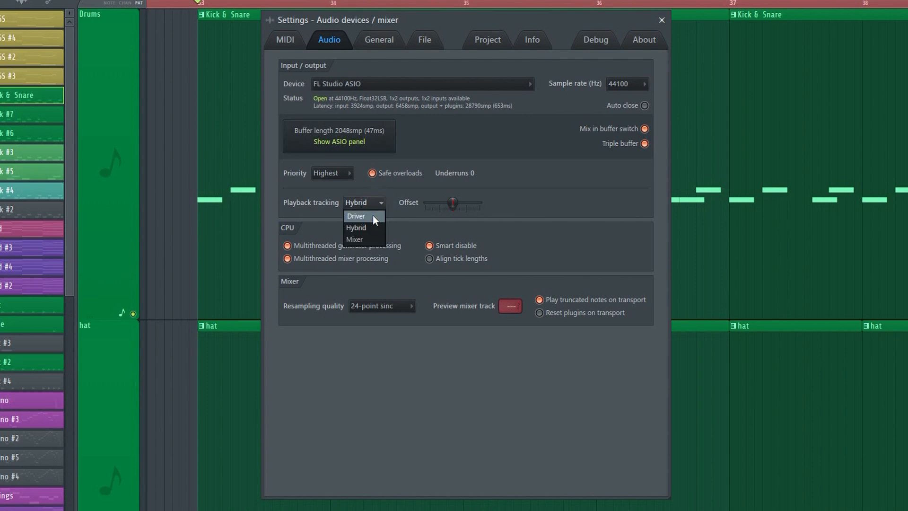
left_click(365, 217)
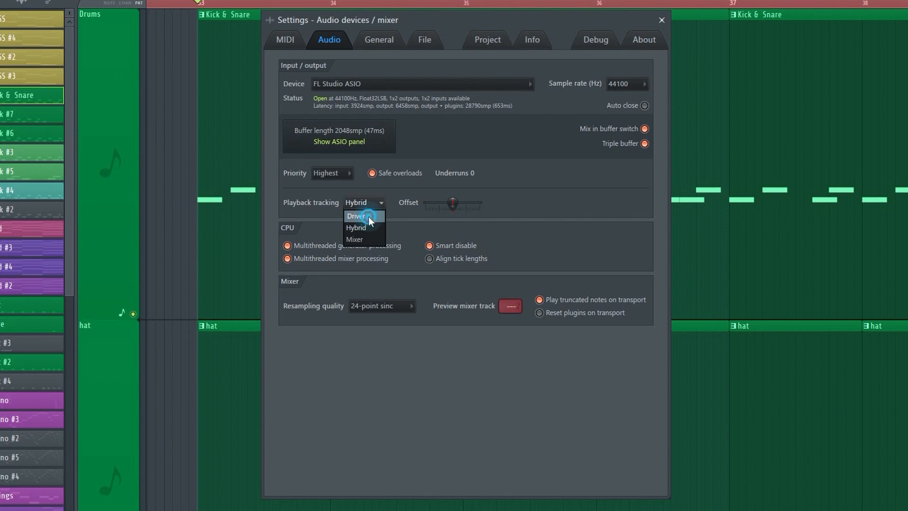
left_click(356, 215)
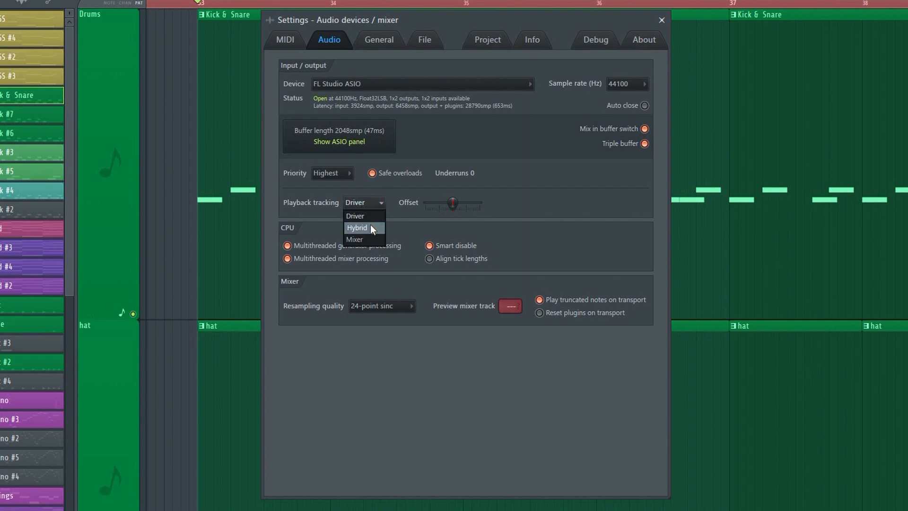
left_click(357, 227)
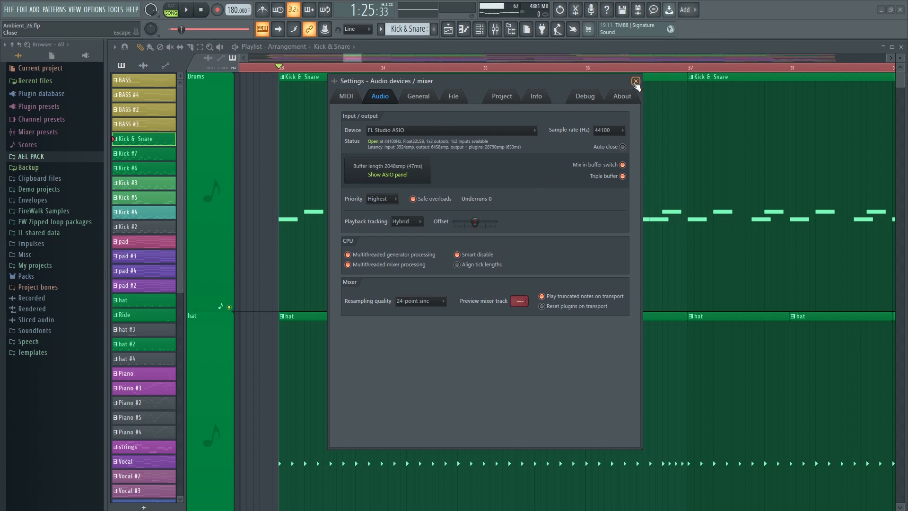
Close the settings, resume playback with Hybrid tracking and show the tempo options.
left_click(635, 82)
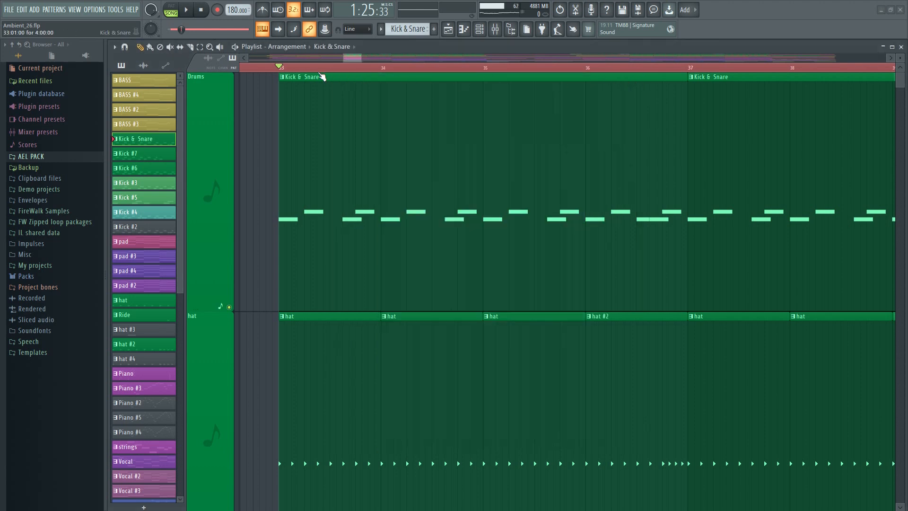
left_click(189, 9)
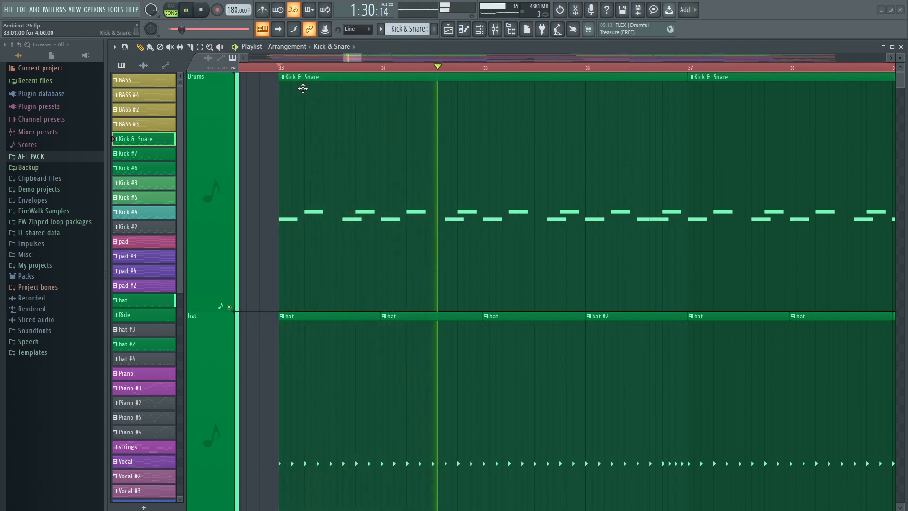
right_click(234, 9)
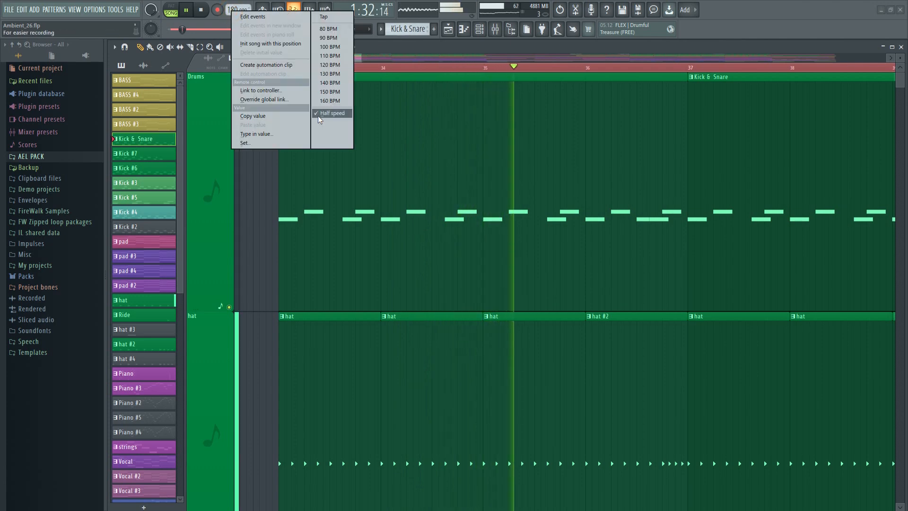